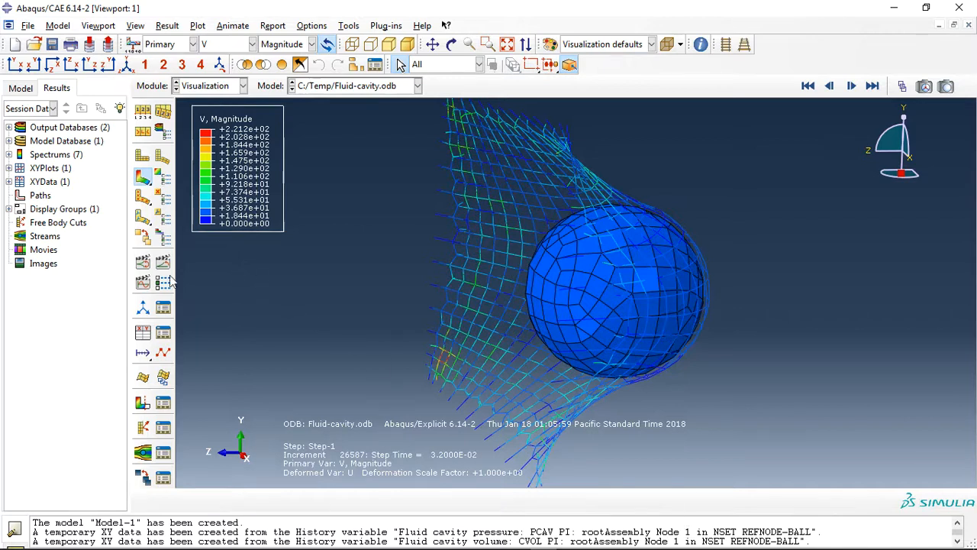
- Animate the impact with S (Mises) contours, then contour by U (Magnitude) instead
{"action": "left_click", "coordinate": [852, 86]}
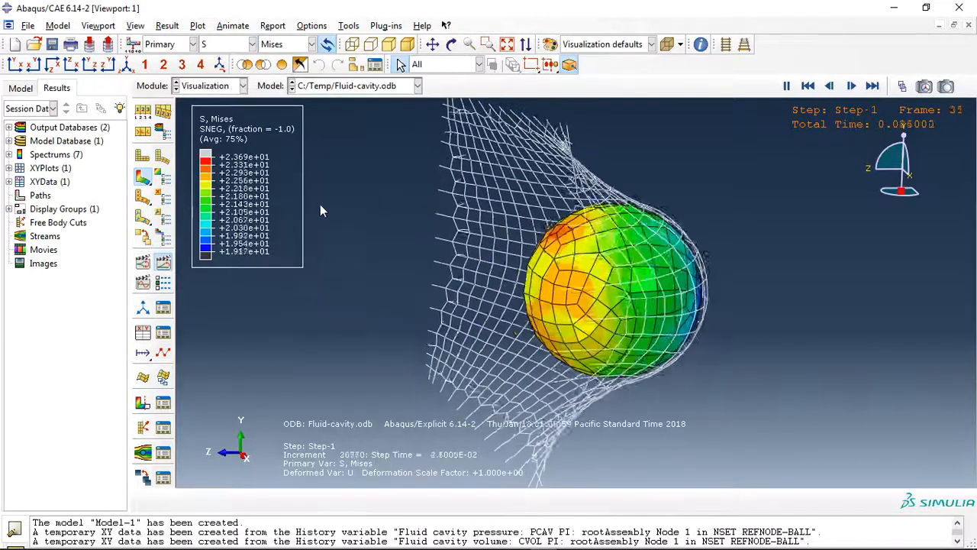
{"action": "left_click", "coordinate": [251, 43]}
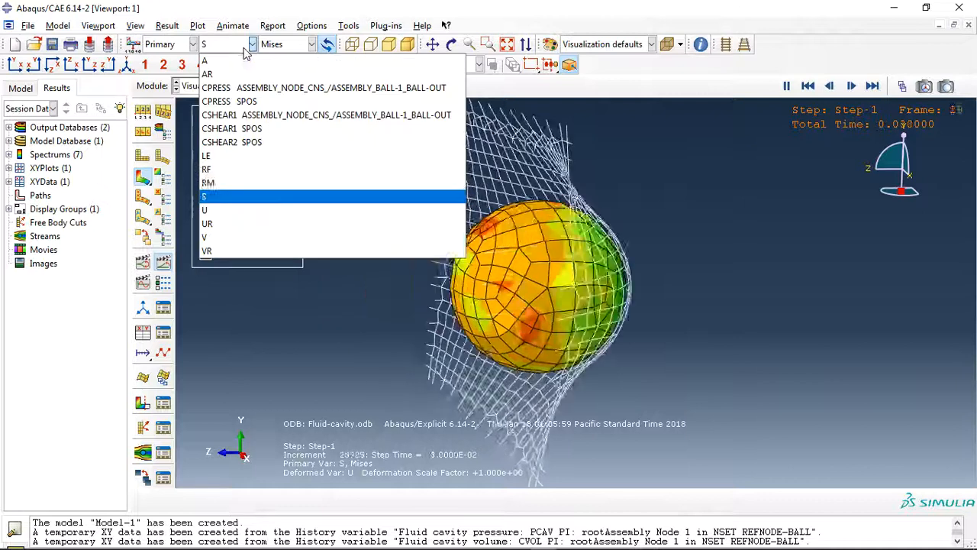
{"action": "left_click", "coordinate": [205, 211]}
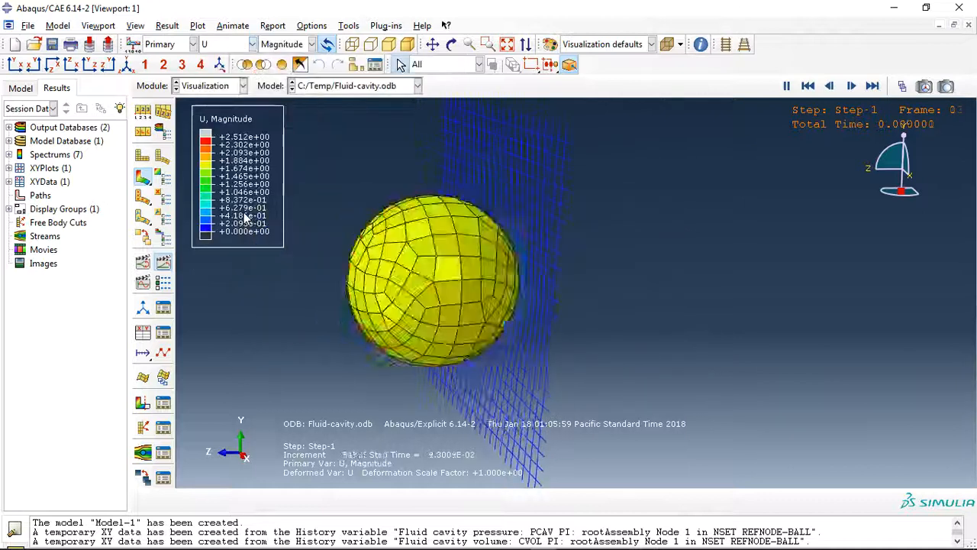
{"action": "left_click", "coordinate": [872, 86]}
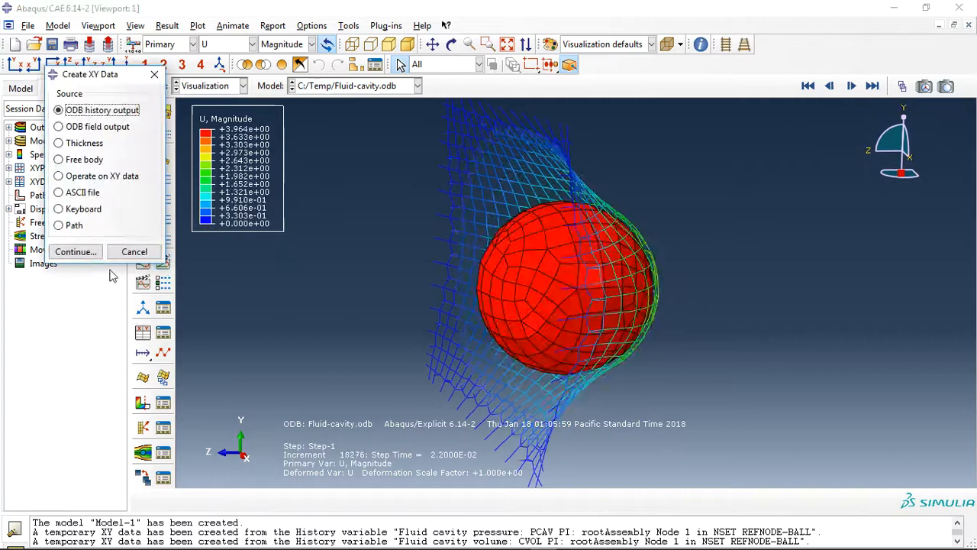
- From ODB history output, plot fluid cavity pressure and volume versus time, then dismiss the list
{"action": "left_click", "coordinate": [75, 251]}
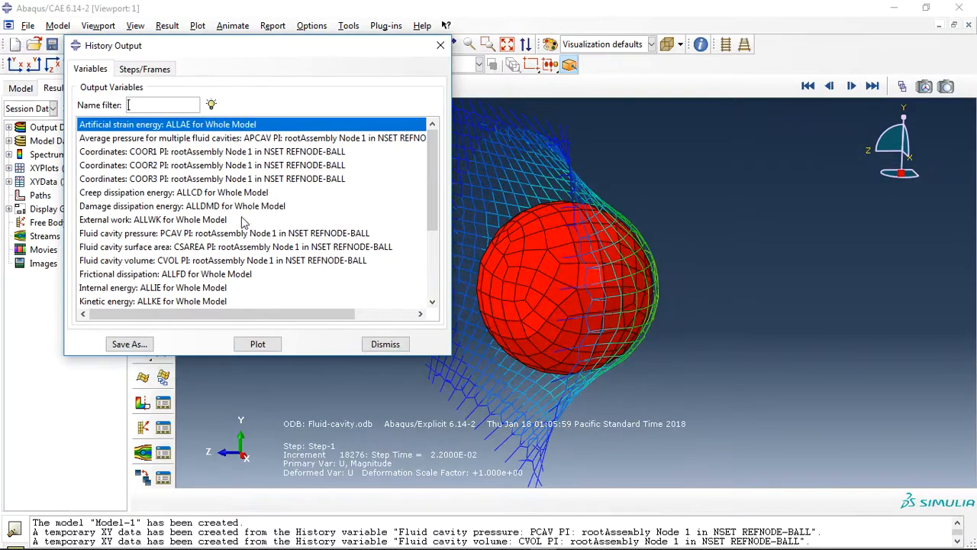
{"action": "left_click", "coordinate": [256, 343]}
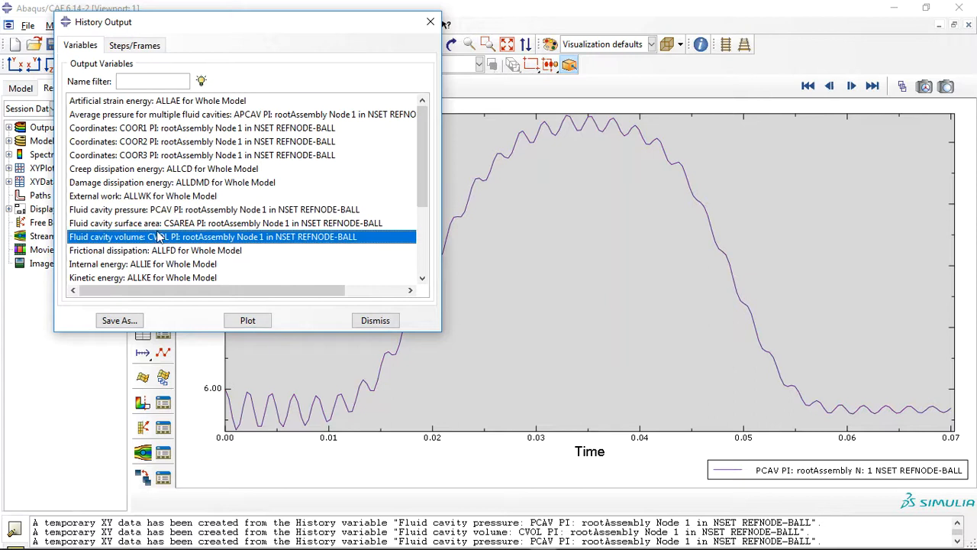
{"action": "left_click", "coordinate": [247, 321]}
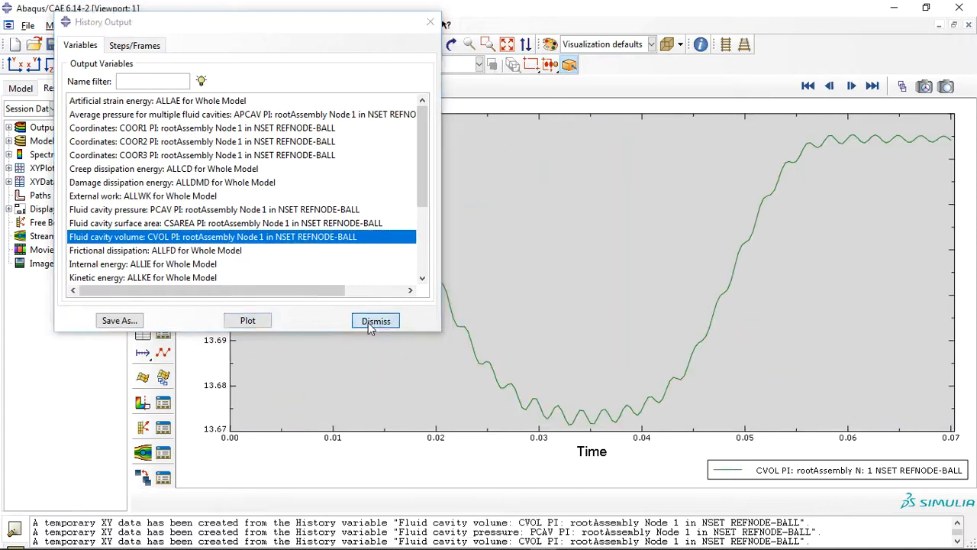
{"action": "left_click", "coordinate": [375, 321]}
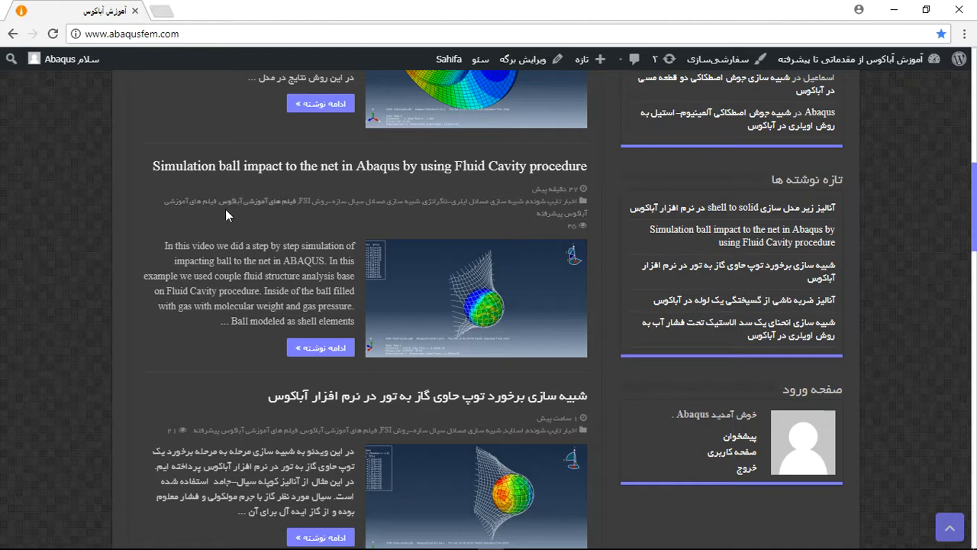
{"action": "mouse_move", "coordinate": [320, 348]}
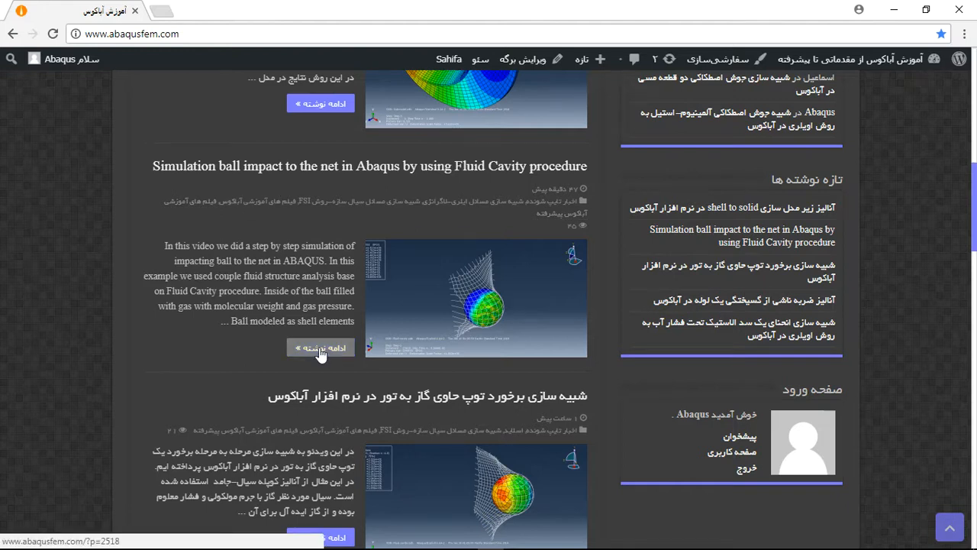
- Translate the tutorial site's post listing into English from the page context menu
{"action": "right_click", "coordinate": [321, 348]}
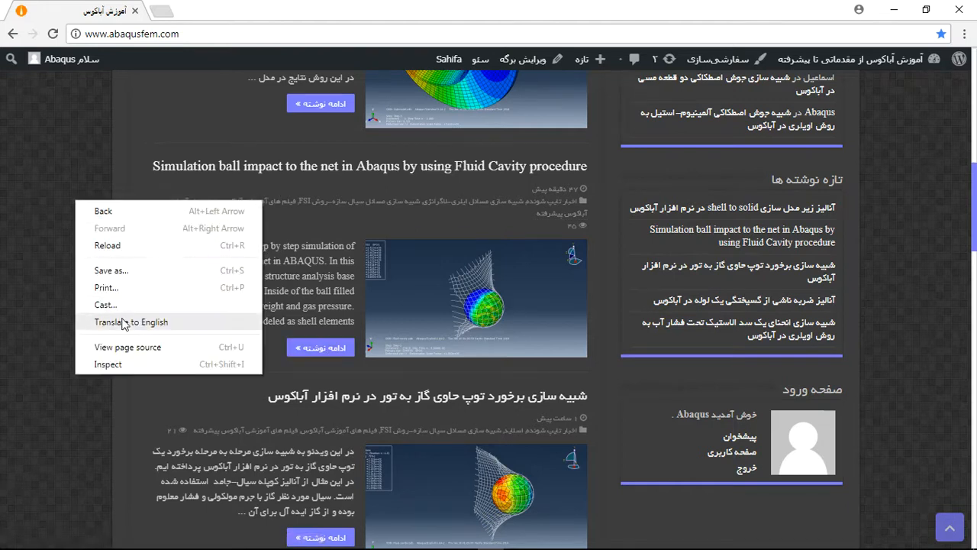
{"action": "left_click", "coordinate": [131, 320]}
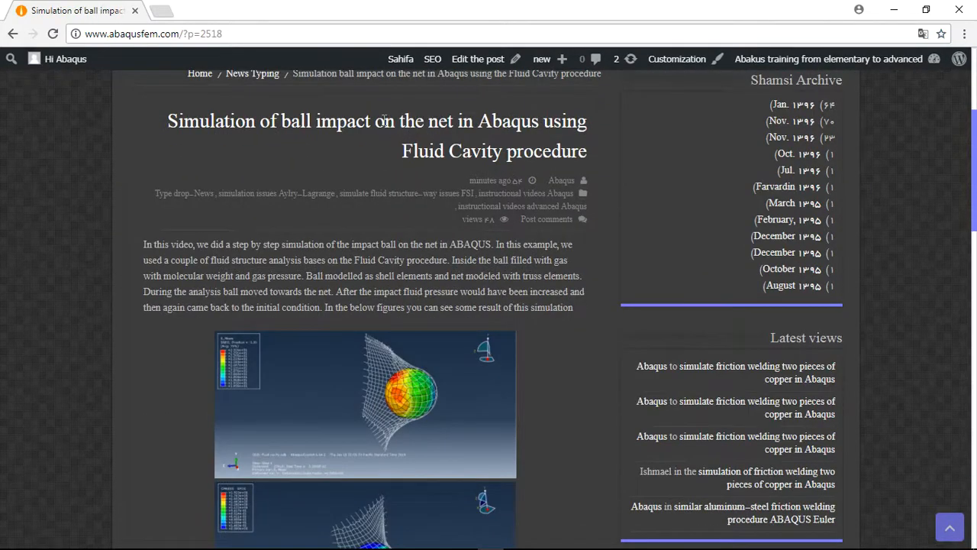
- Scroll to the article's purchase section and select the word TWENTY in the price text
{"action": "scroll", "scroll_direction": "down", "scroll_amount": 3}
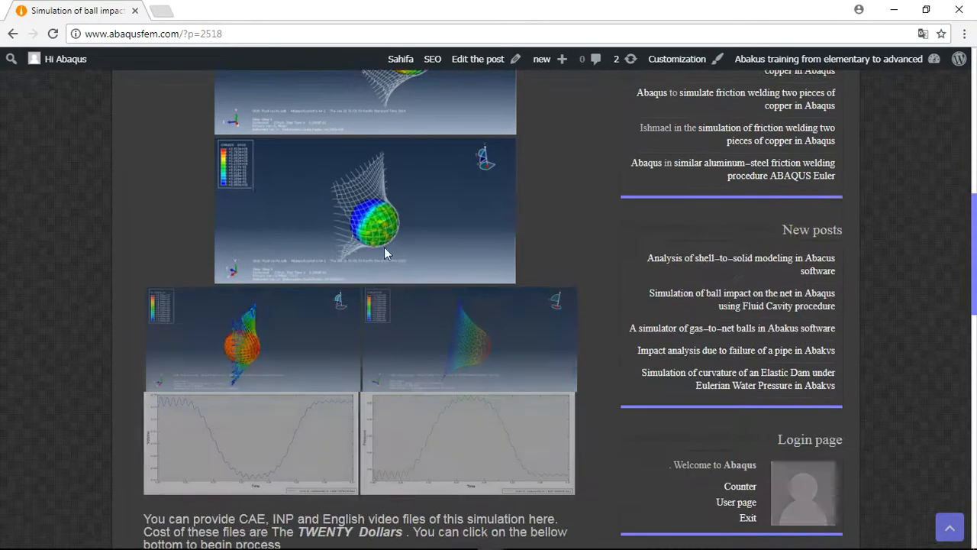
{"action": "scroll", "scroll_direction": "down", "scroll_amount": 3}
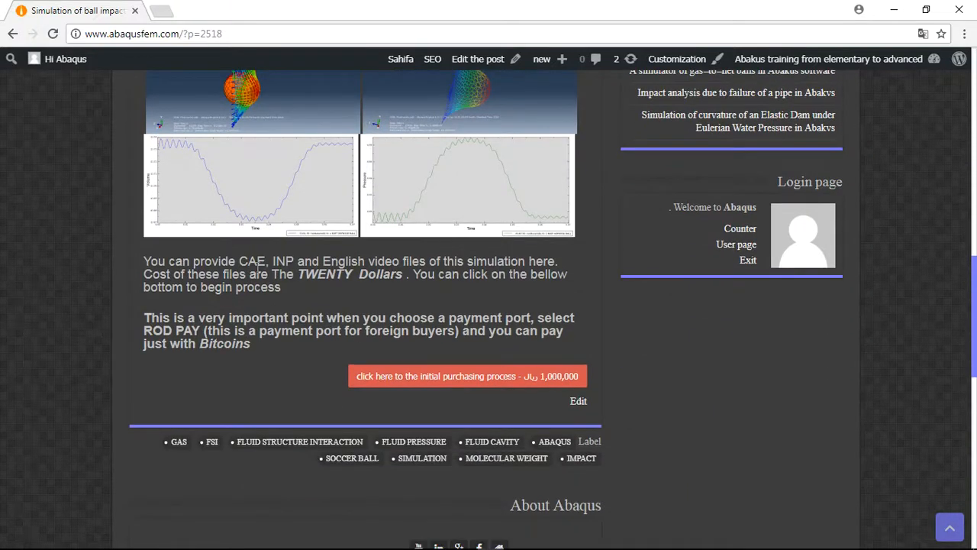
{"action": "double_click", "coordinate": [252, 261]}
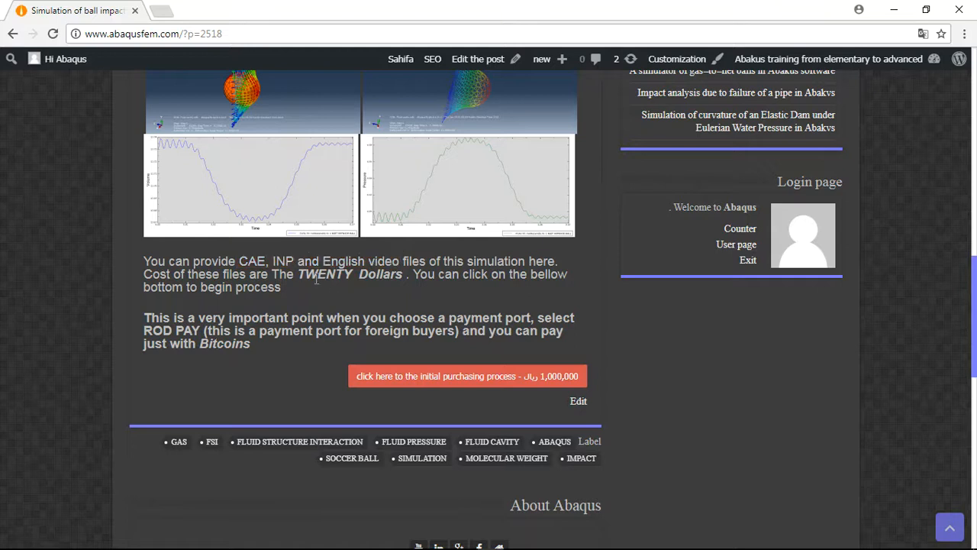
{"action": "double_click", "coordinate": [324, 275]}
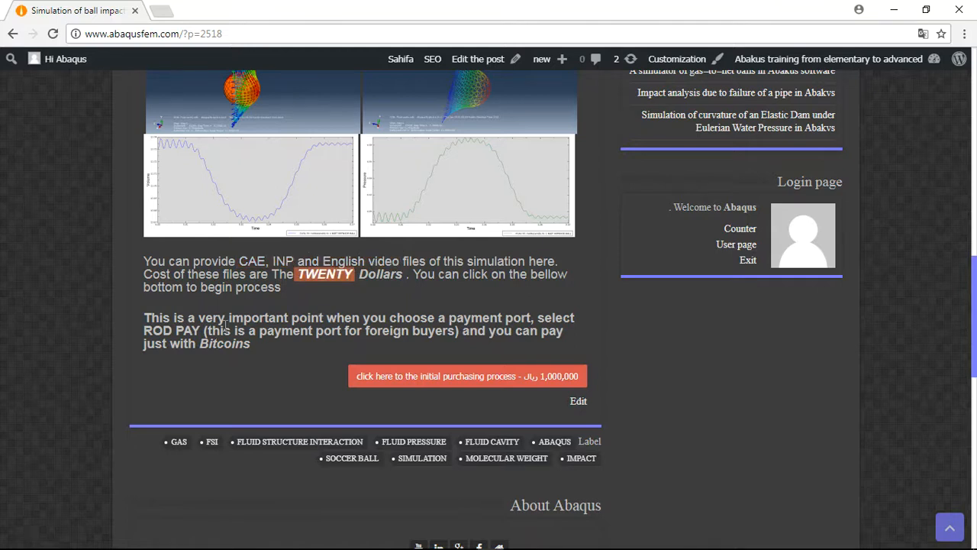